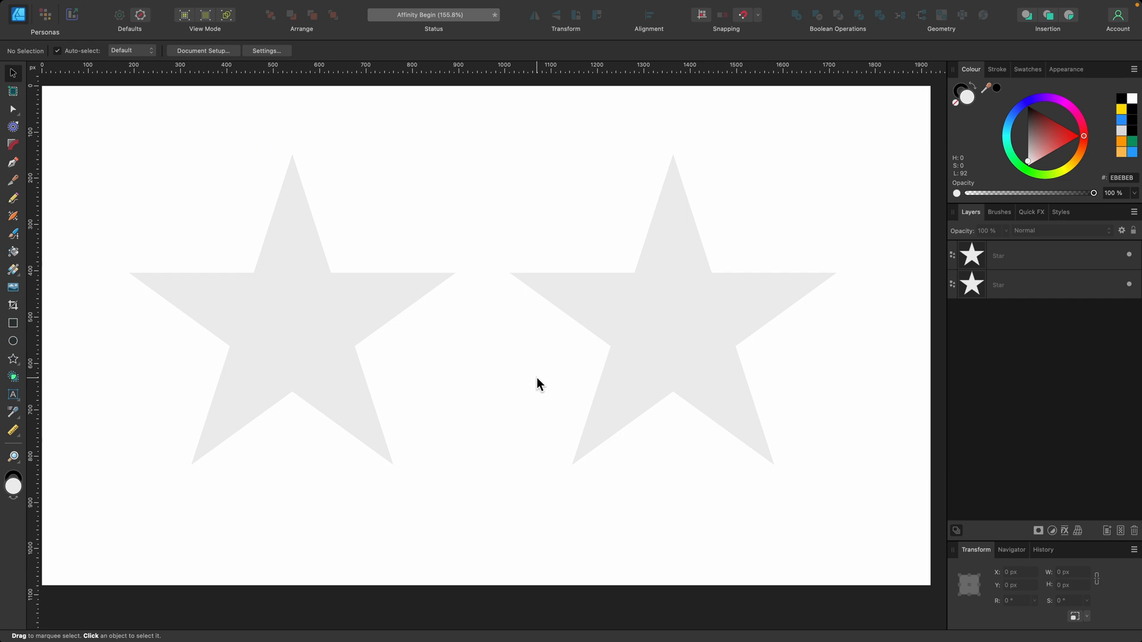
Select the left grey star on the canvas for editing.
{"action": "left_click", "coordinate": [292, 313]}
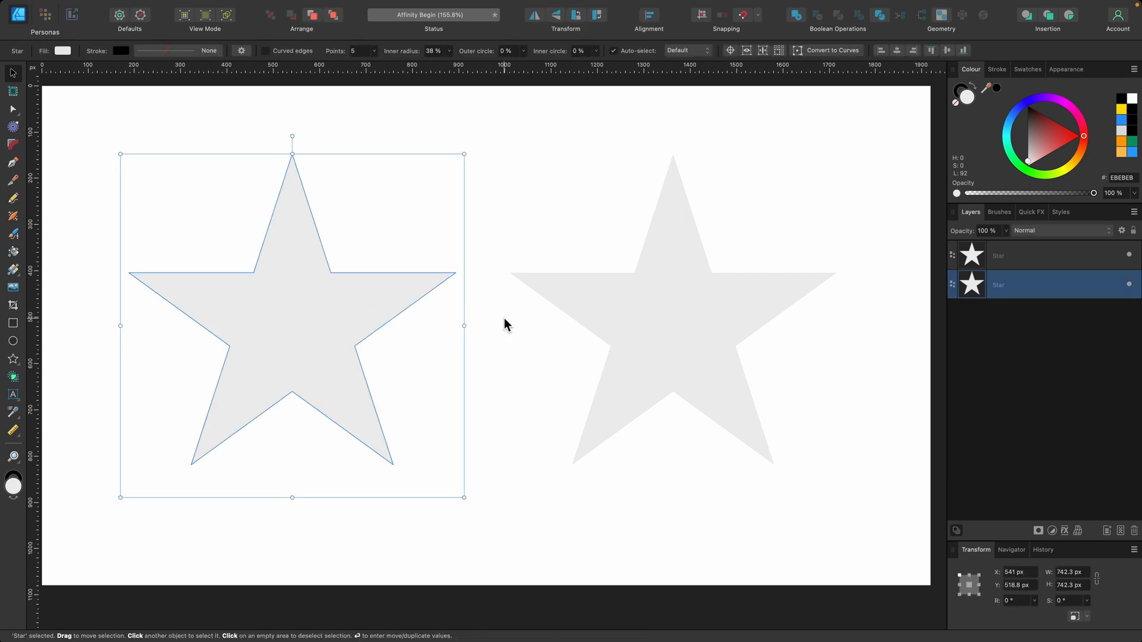
{"action": "mouse_move", "coordinate": [346, 288]}
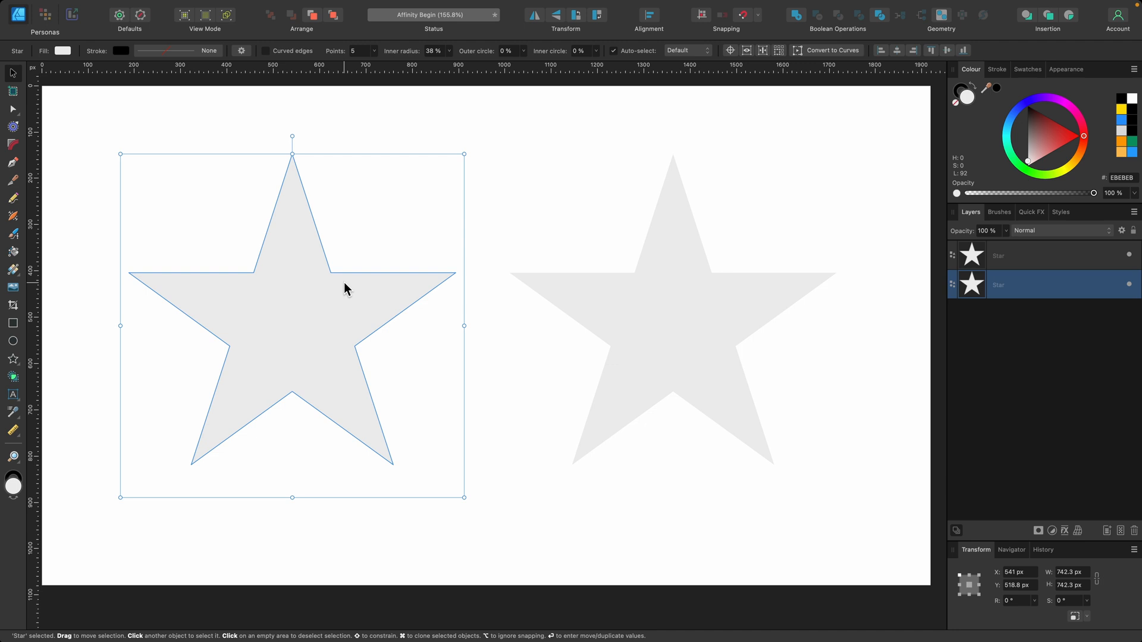
{"action": "mouse_move", "coordinate": [345, 294]}
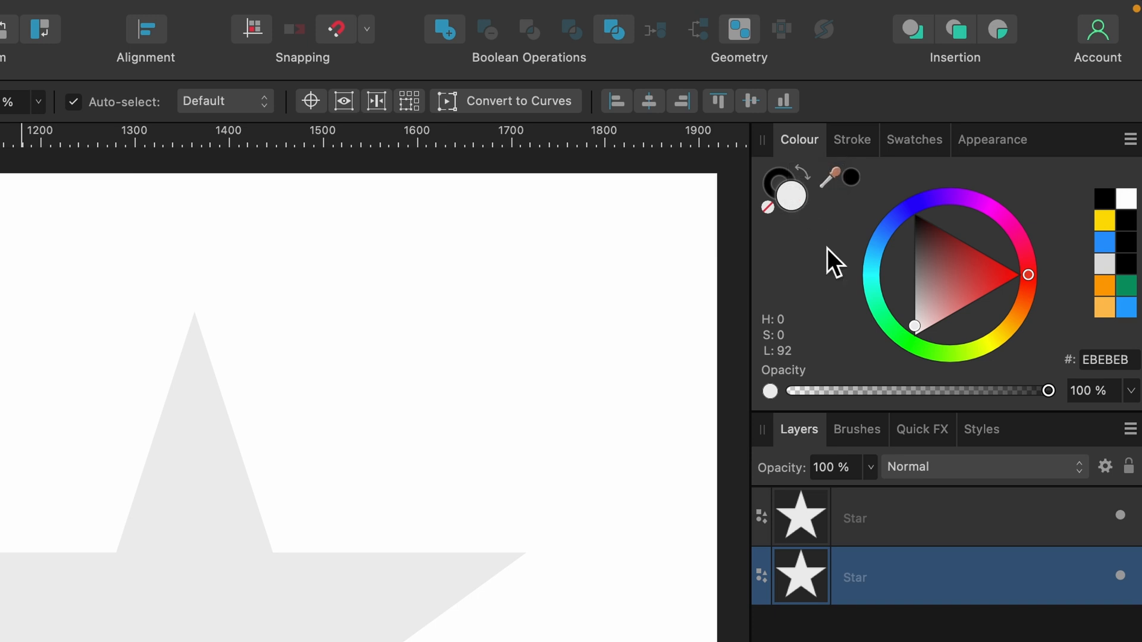
{"action": "mouse_move", "coordinate": [785, 199]}
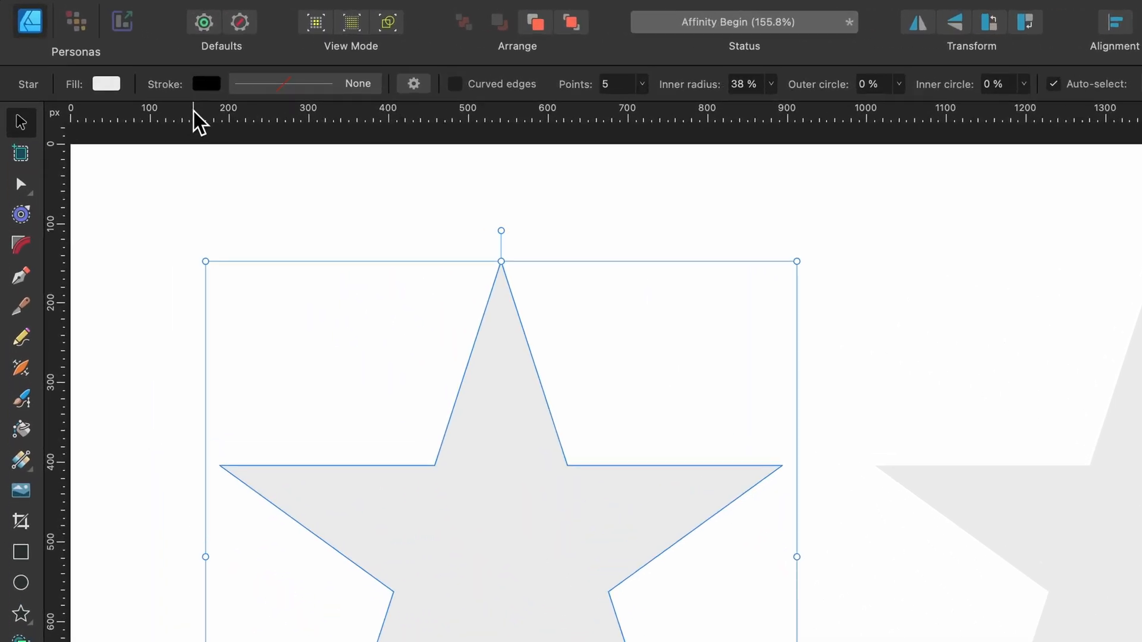
Change the left star's fill from light grey to a solid golden yellow on the HSL wheel.
{"action": "left_click", "coordinate": [107, 83]}
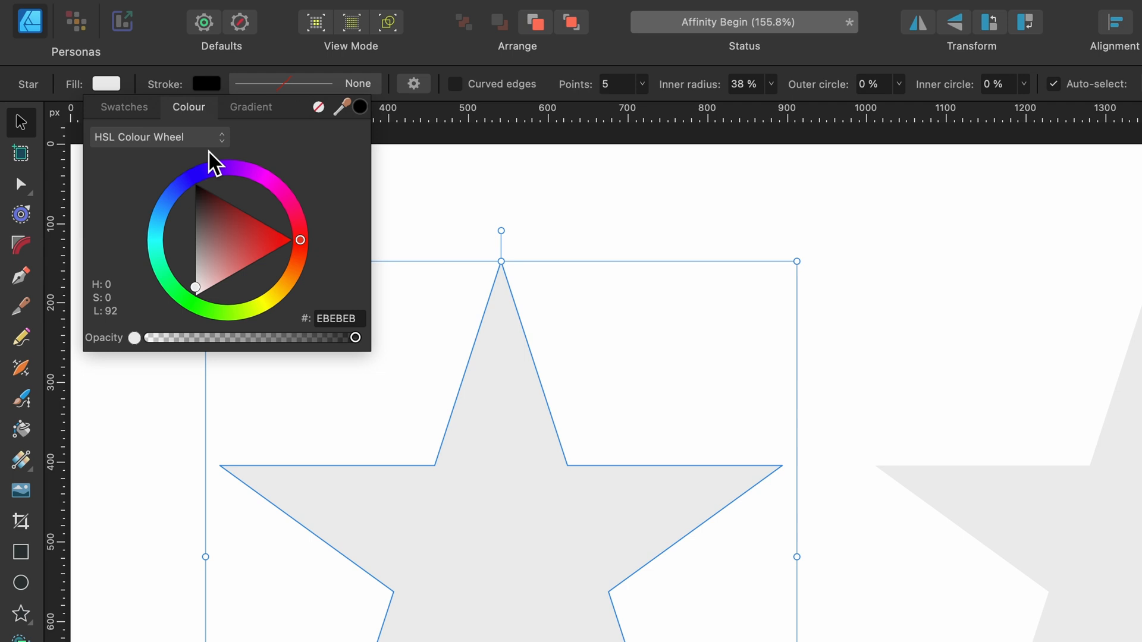
{"action": "mouse_move", "coordinate": [237, 161]}
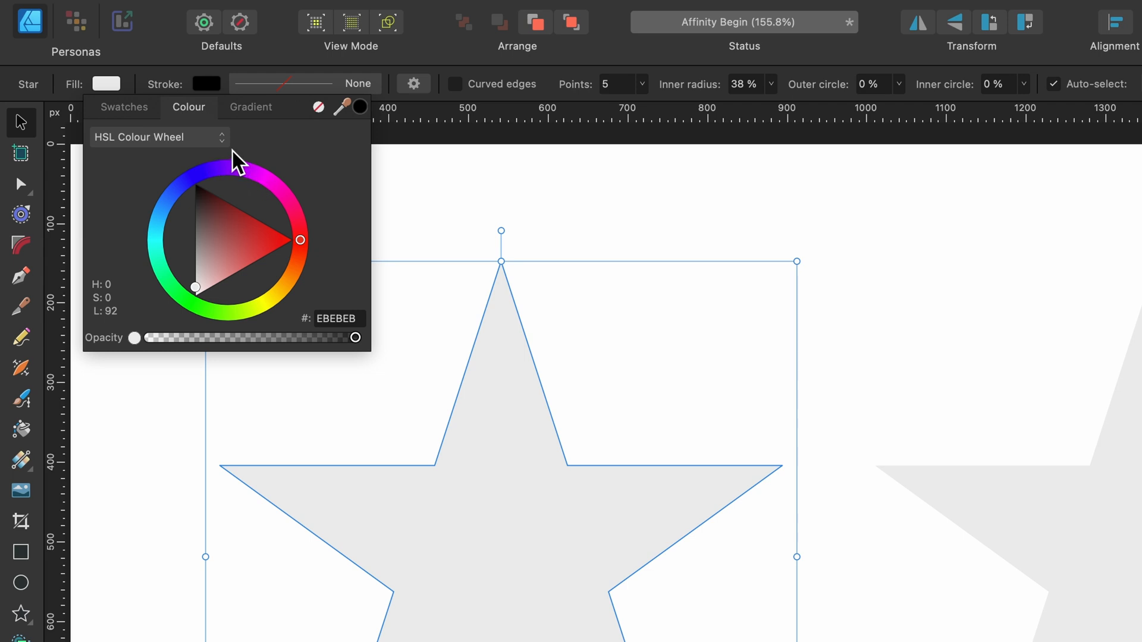
{"action": "left_click", "coordinate": [159, 137]}
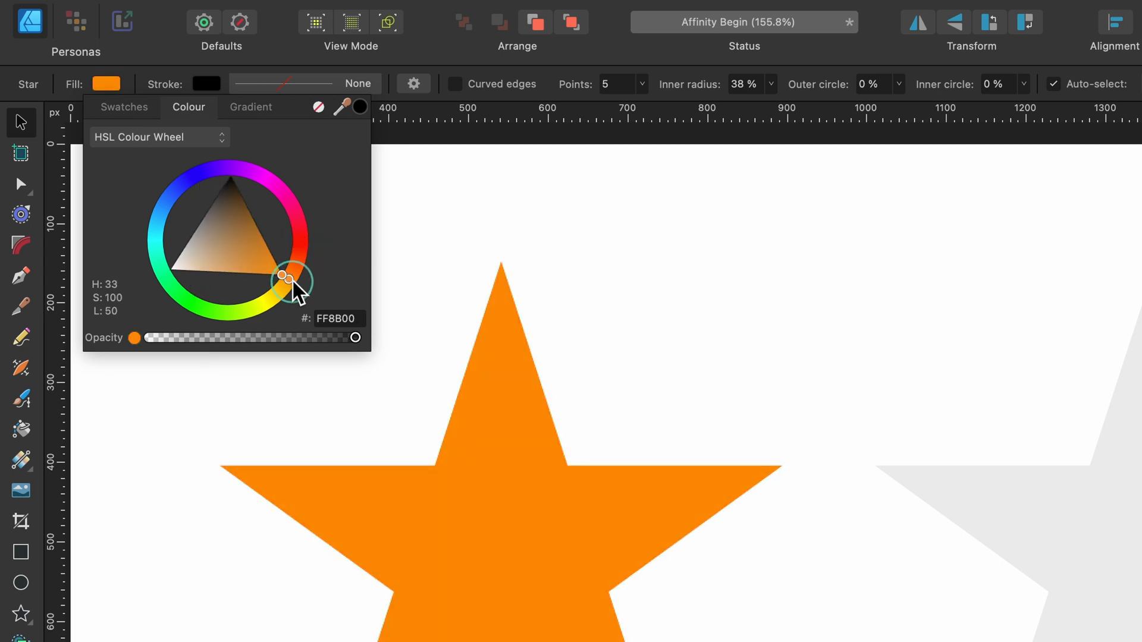
{"action": "left_click_drag", "start_coordinate": [288, 277], "coordinate": [275, 294]}
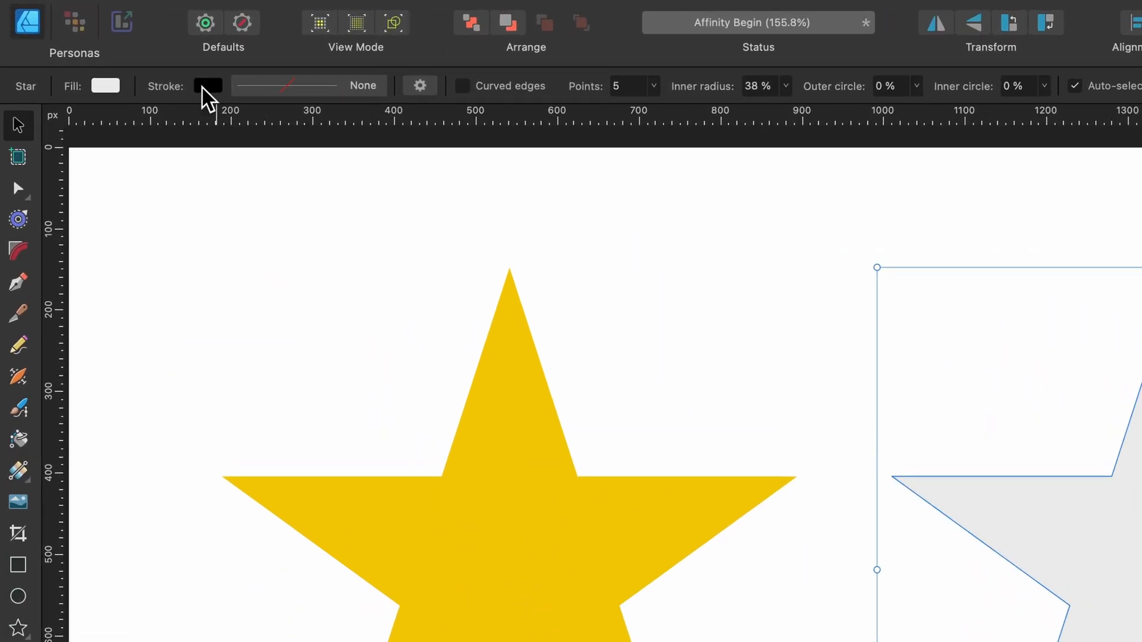
Give the right star a 1 px black stroke outline.
{"action": "left_click", "coordinate": [207, 85]}
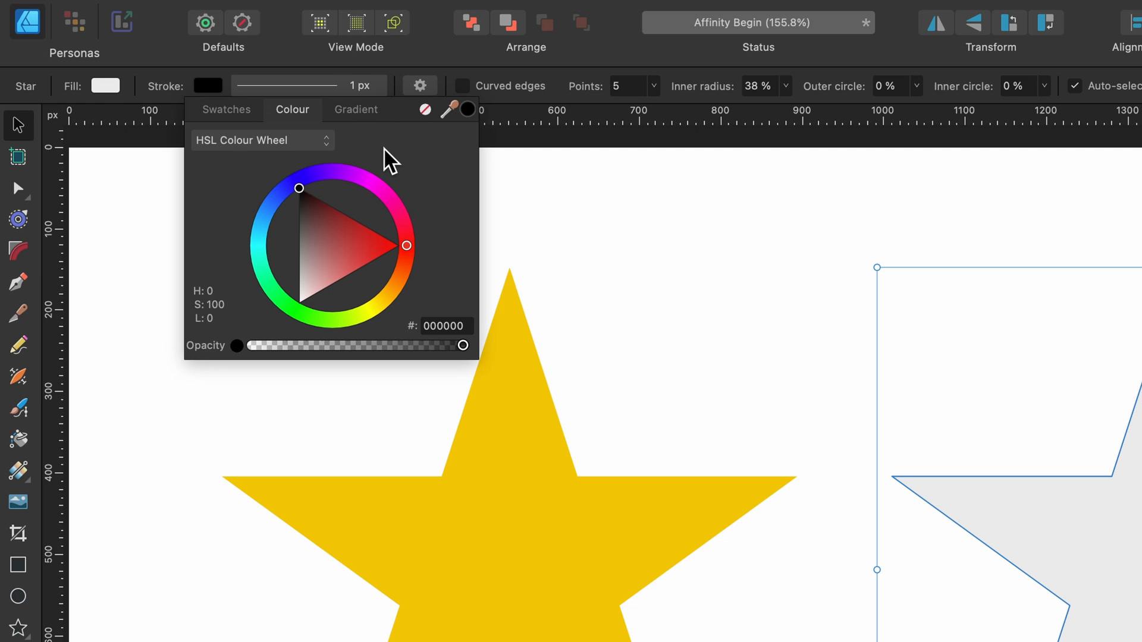
{"action": "mouse_move", "coordinate": [339, 113]}
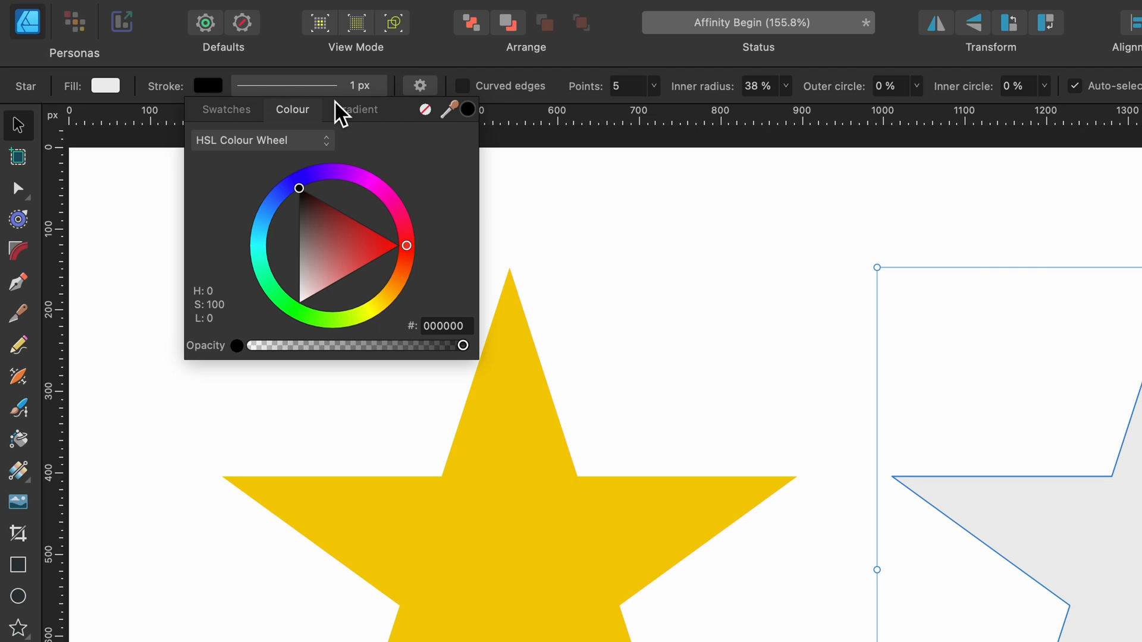
{"action": "mouse_move", "coordinate": [284, 90]}
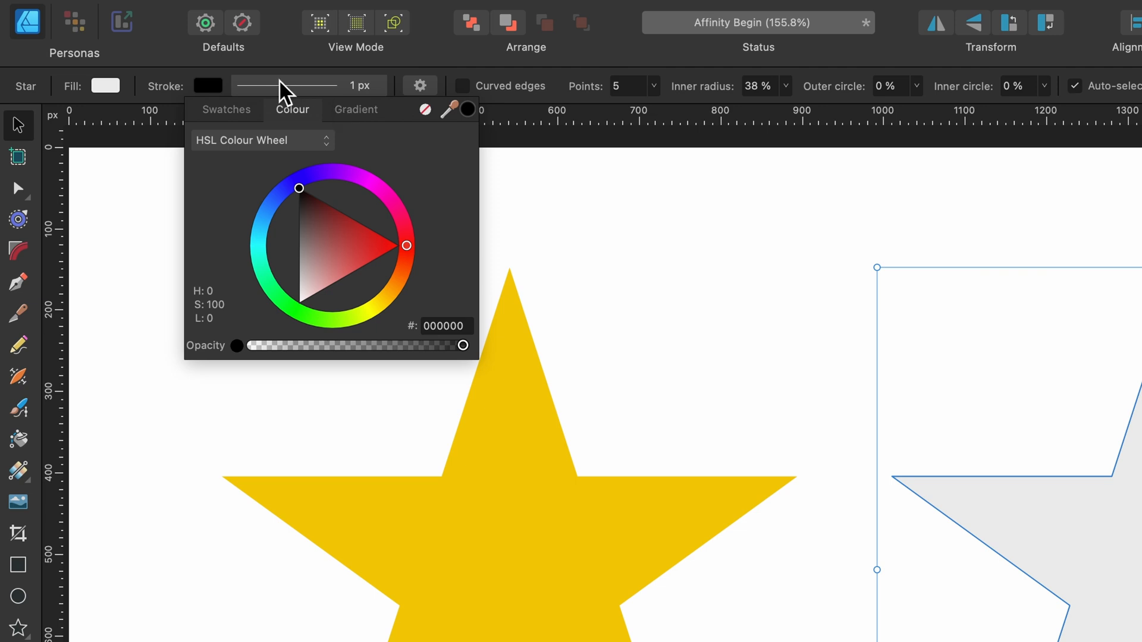
{"action": "mouse_move", "coordinate": [352, 96]}
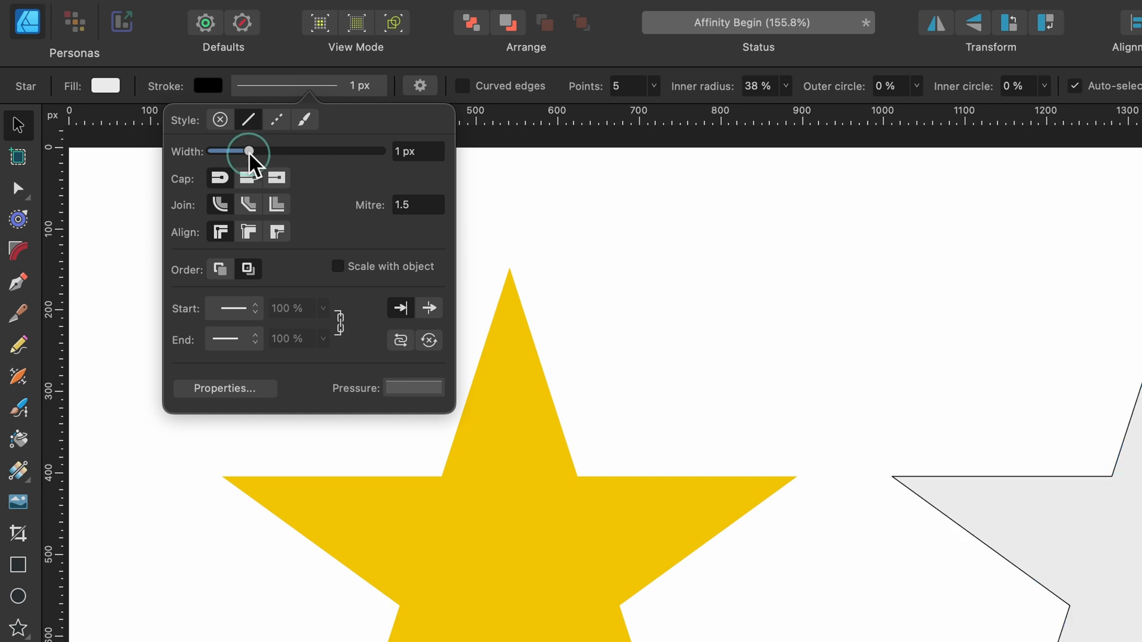
Increase the right star's black stroke width to about 28 px.
{"action": "left_click_drag", "start_coordinate": [229, 151], "coordinate": [254, 151]}
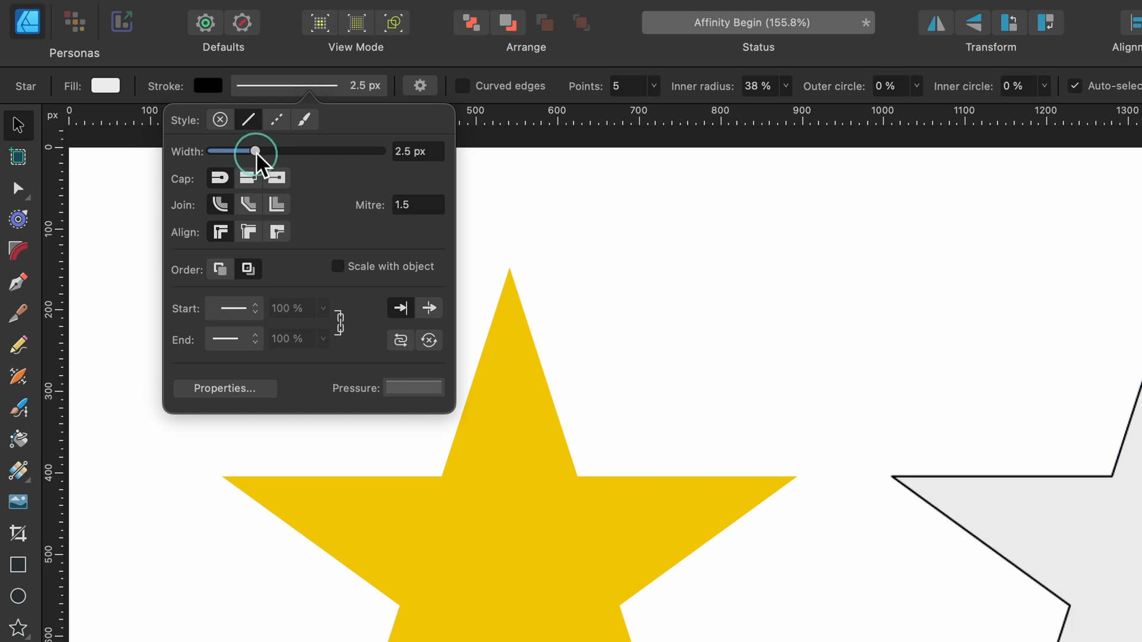
{"action": "left_click_drag", "start_coordinate": [255, 151], "coordinate": [319, 151]}
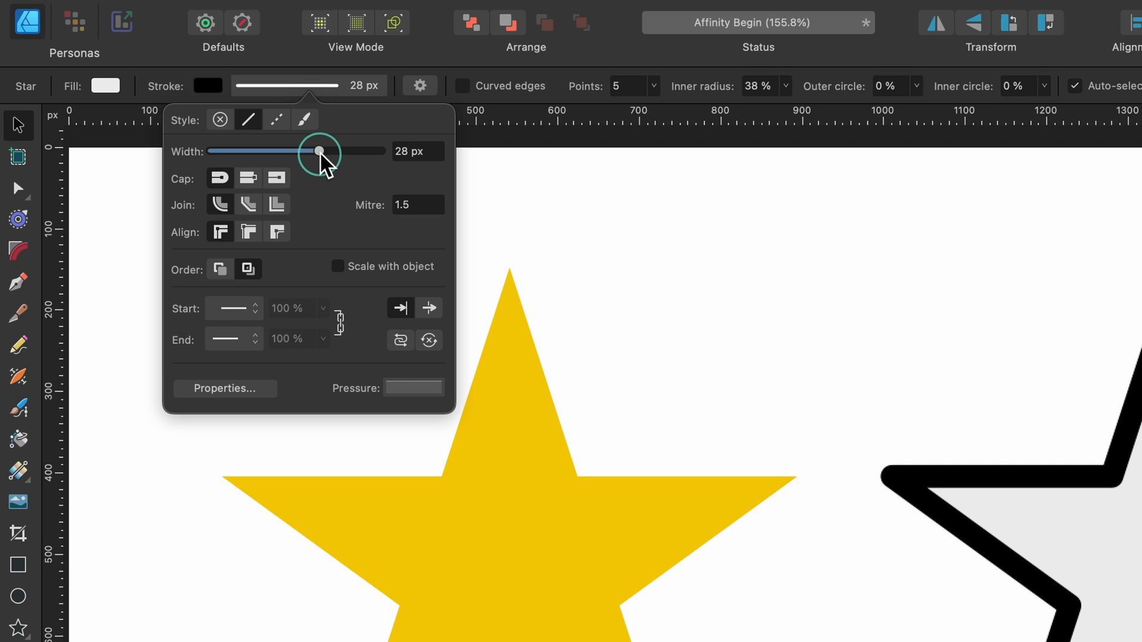
{"action": "left_click_drag", "start_coordinate": [319, 152], "coordinate": [313, 151]}
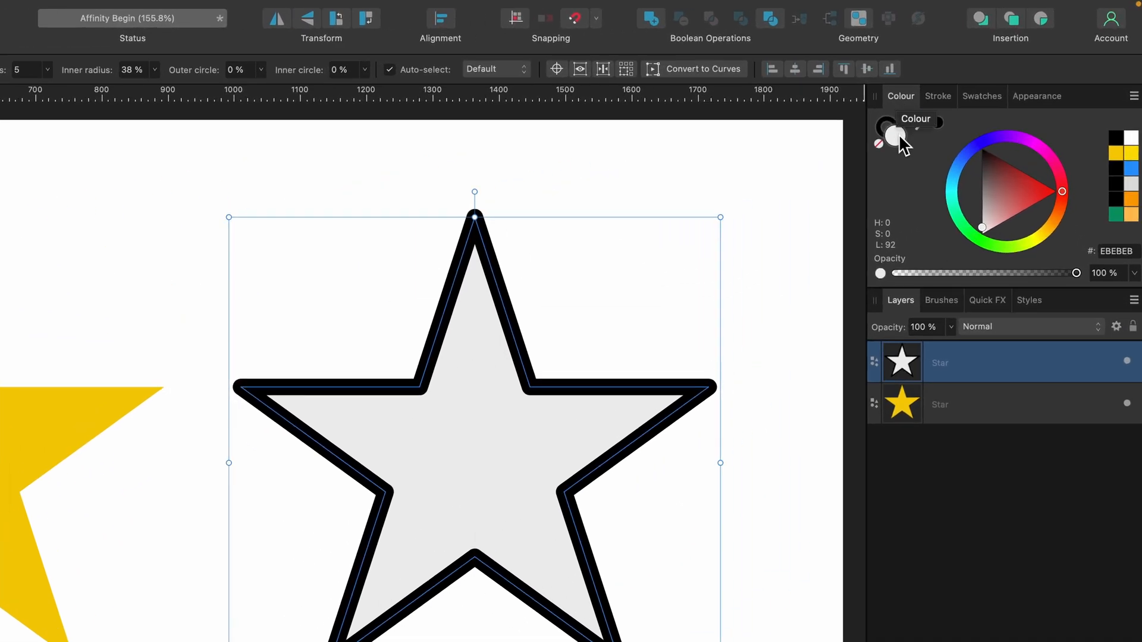
{"action": "mouse_move", "coordinate": [894, 133]}
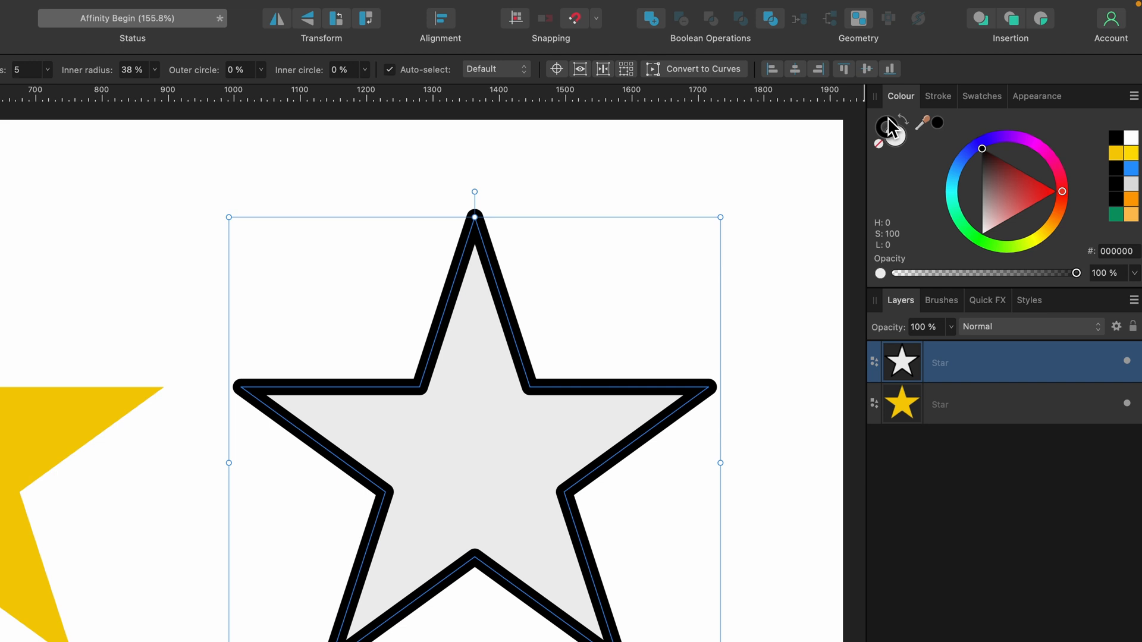
{"action": "mouse_move", "coordinate": [891, 124]}
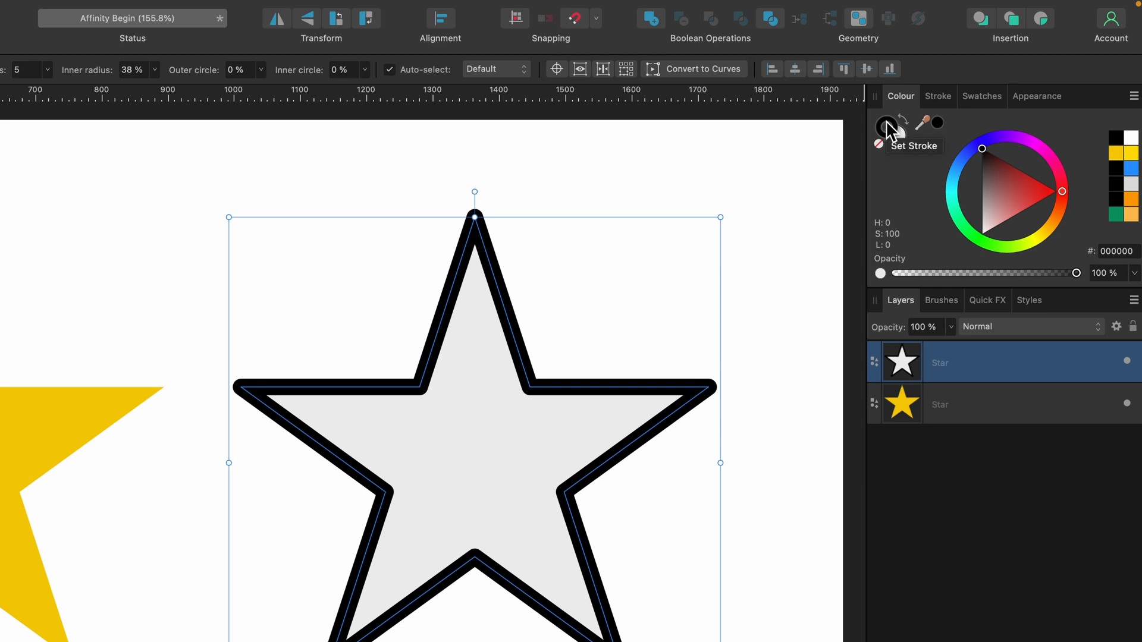
{"action": "left_click", "coordinate": [1065, 226]}
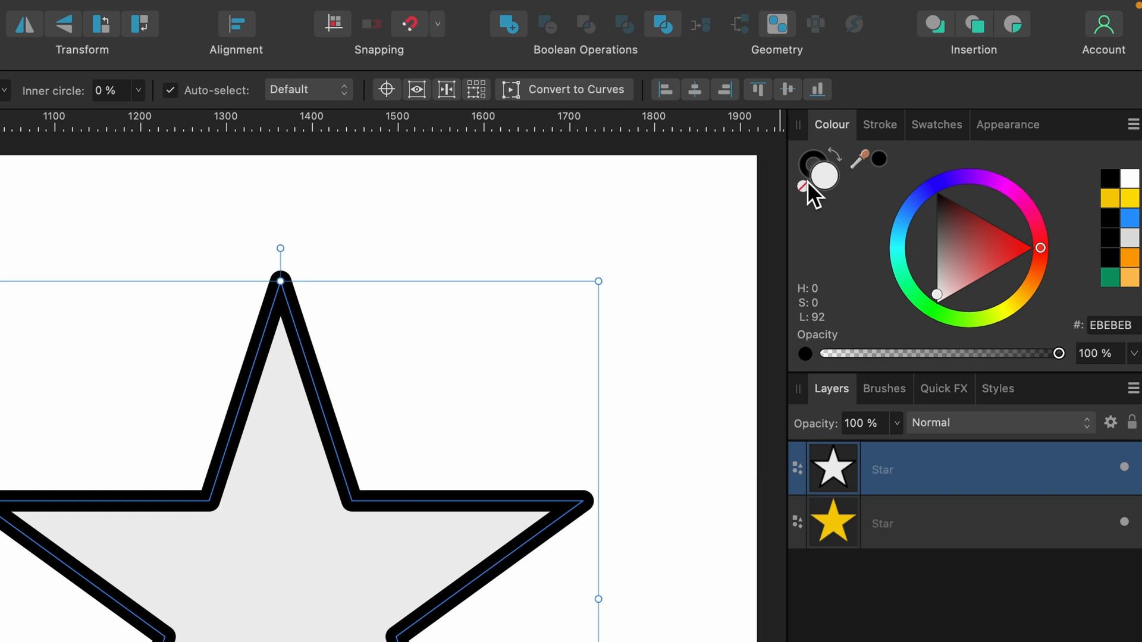
{"action": "mouse_move", "coordinate": [805, 188]}
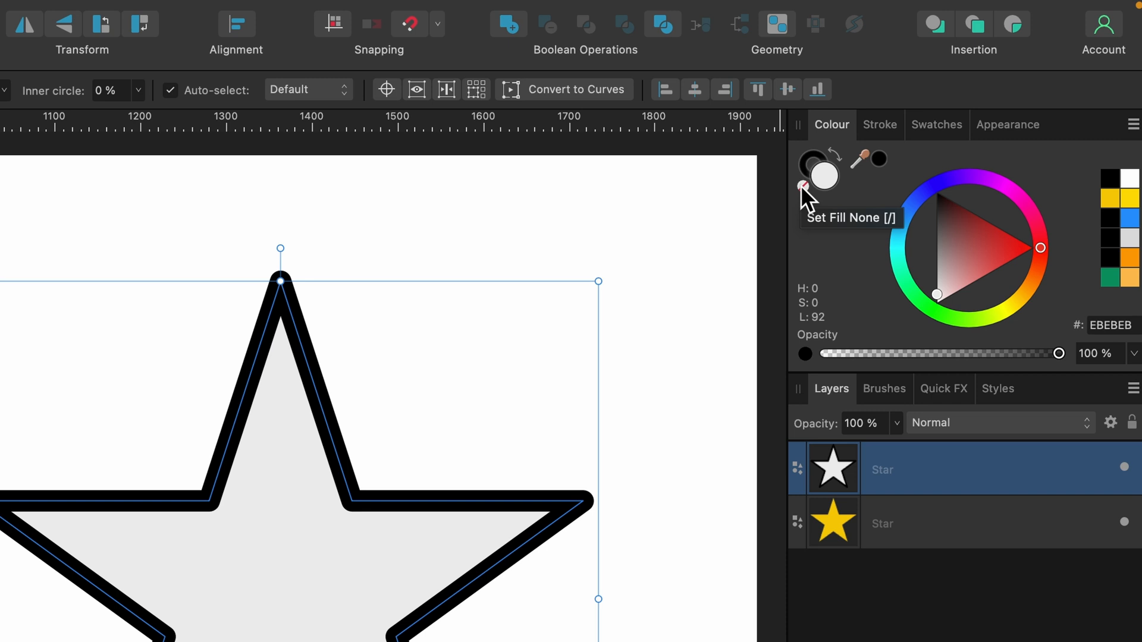
Set the right star's fill to None and position the hollow star right of the yellow one.
{"action": "left_click", "coordinate": [803, 187]}
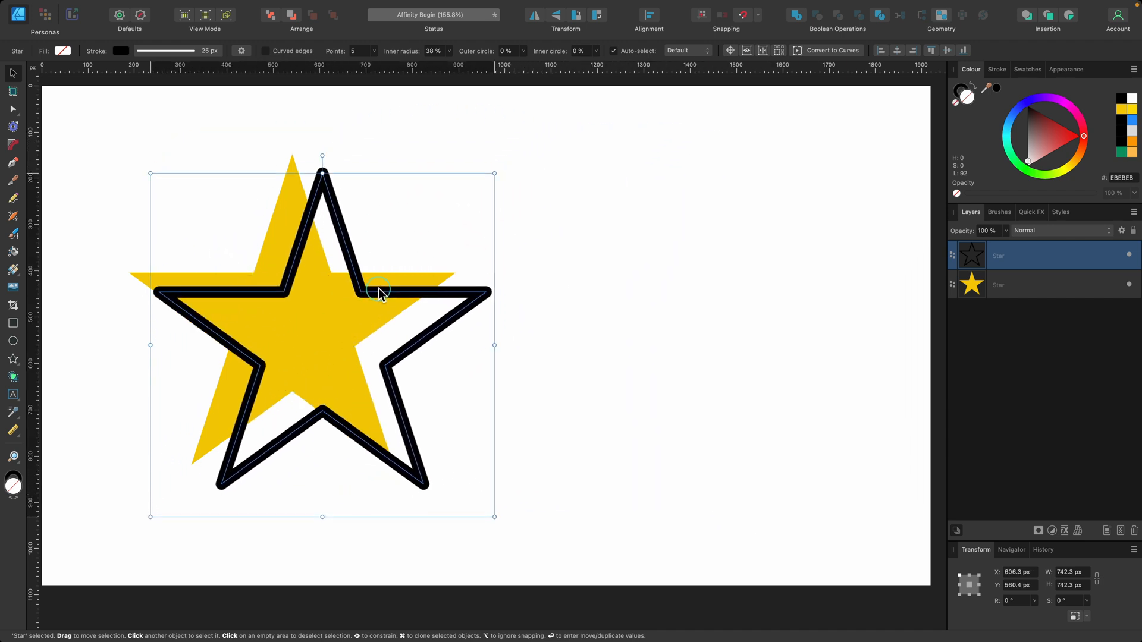
{"action": "left_click_drag", "start_coordinate": [378, 291], "coordinate": [737, 264]}
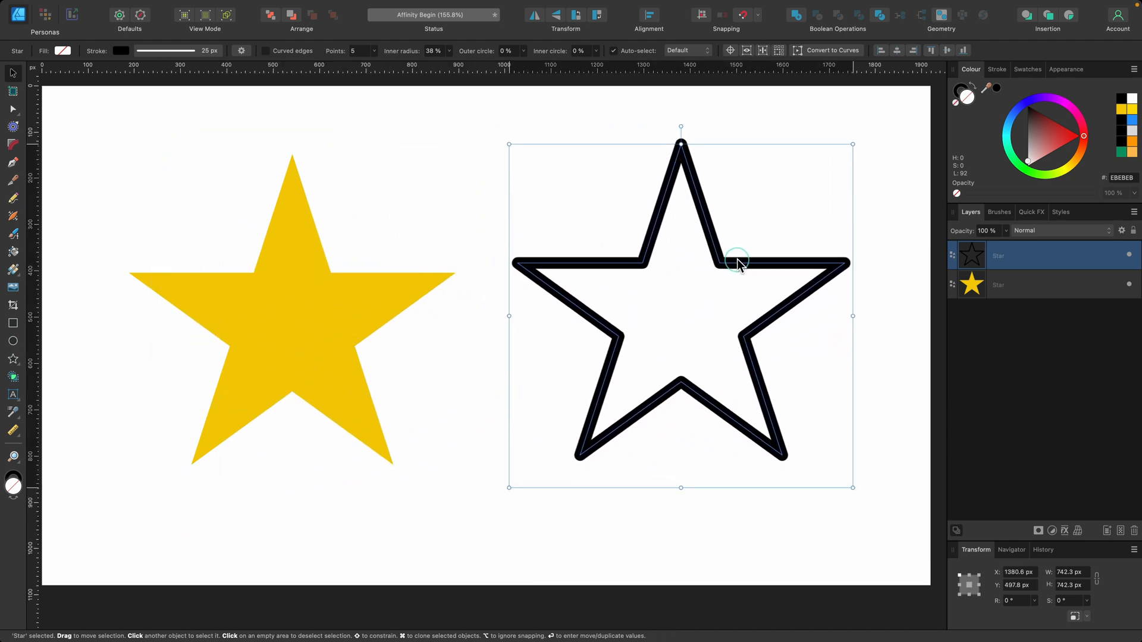